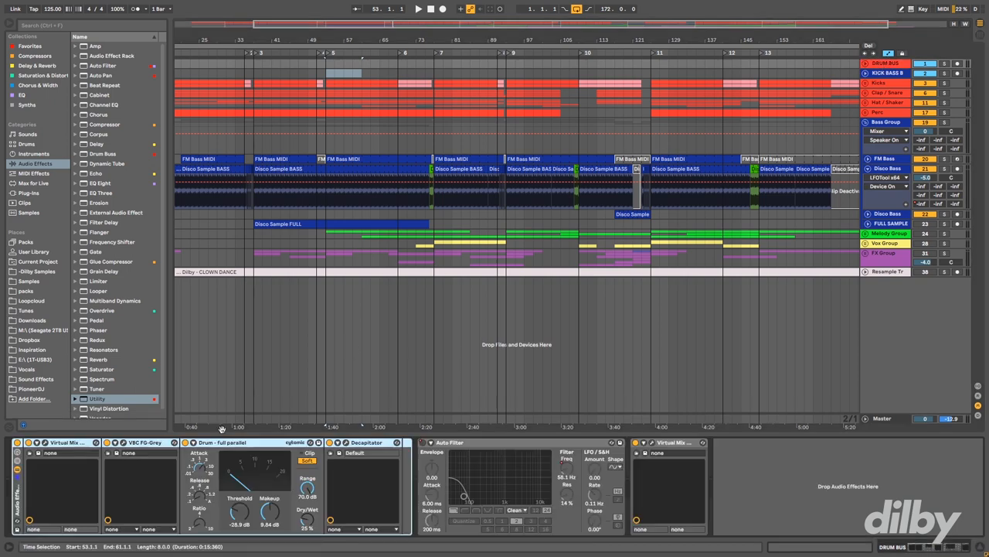
mouse_move(420, 392)
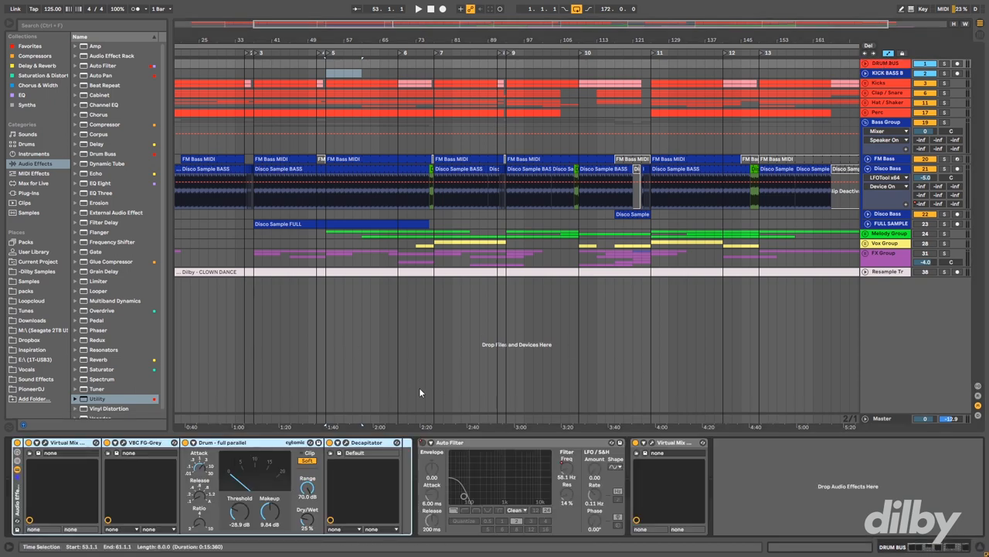
Step: Reveal the DRUM BUS Auto Filter frequency envelope lane with its downward ramp
left_click(445, 442)
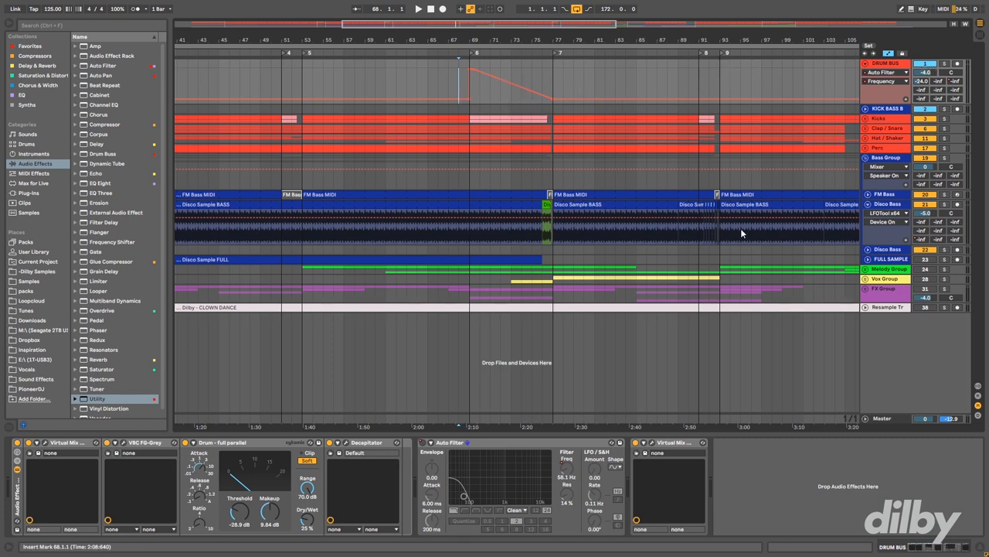
left_click(417, 9)
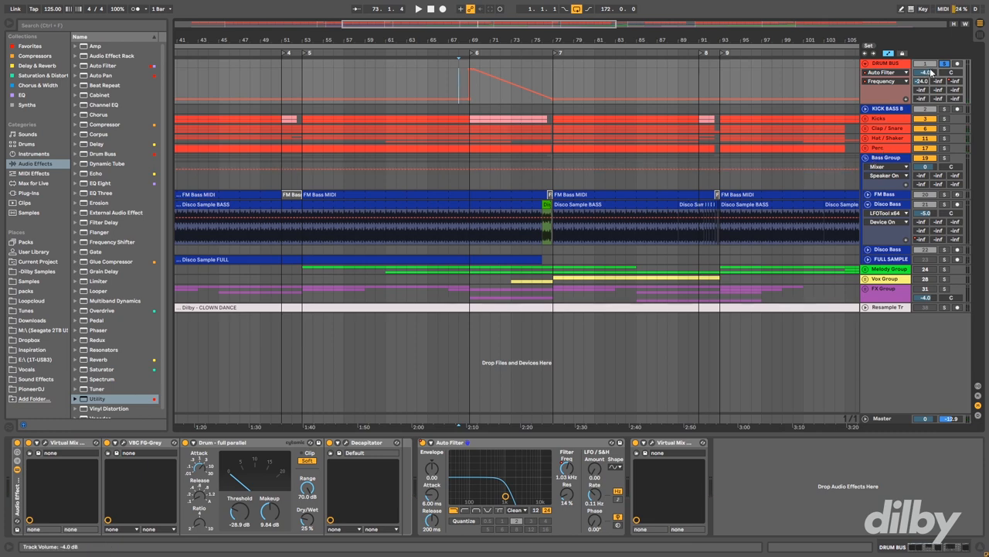
mouse_move(533, 445)
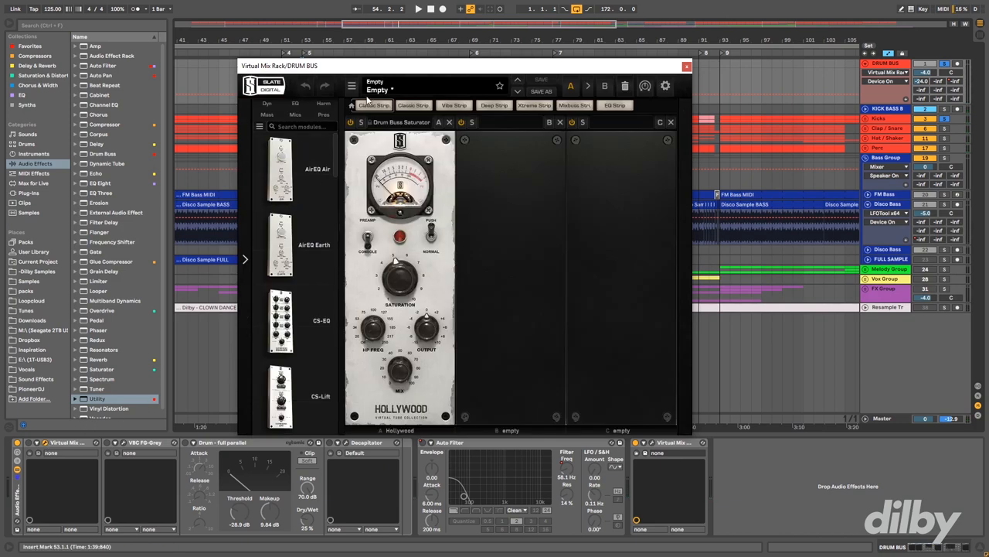
mouse_move(473, 362)
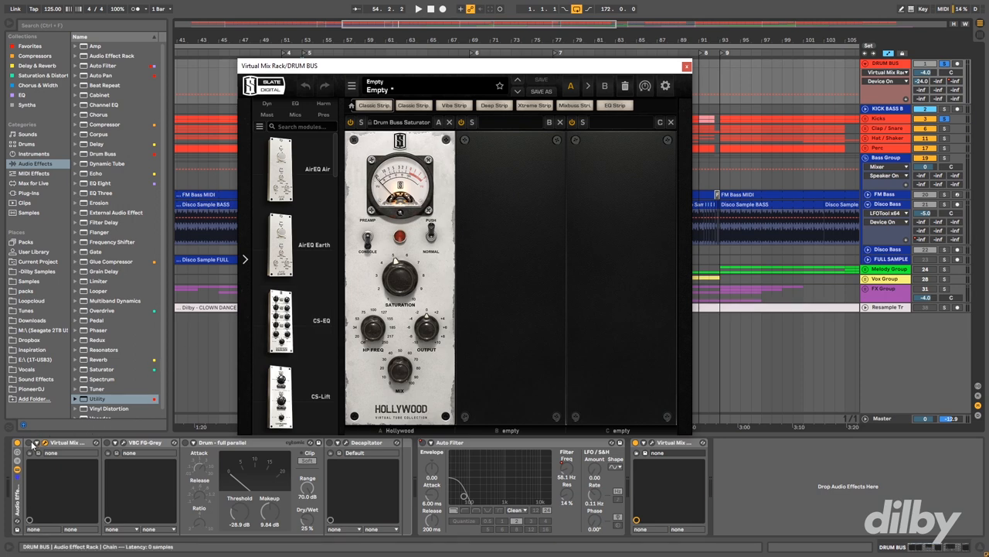
Step: Bring up the Virtual Mix Rack plug-in window showing its Drum Bus Saturator module
left_click(418, 10)
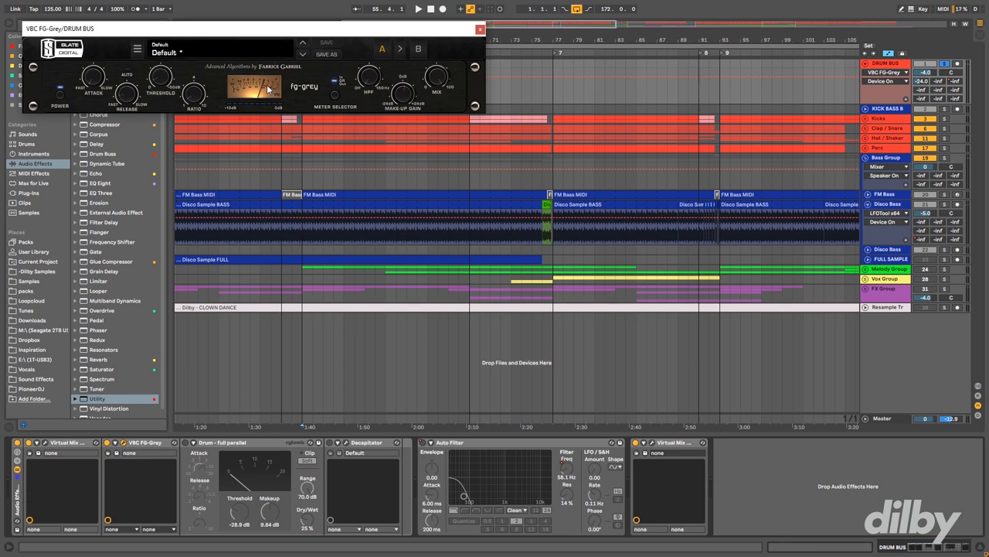
mouse_move(188, 86)
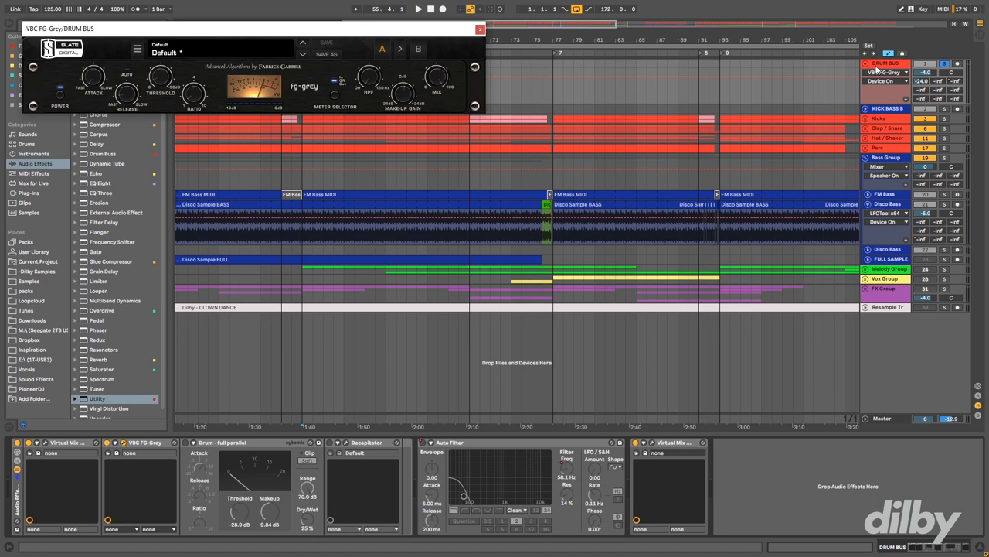
Step: Switch to the VBC FG-Grey compressor plug-in window at its default settings
left_click(418, 9)
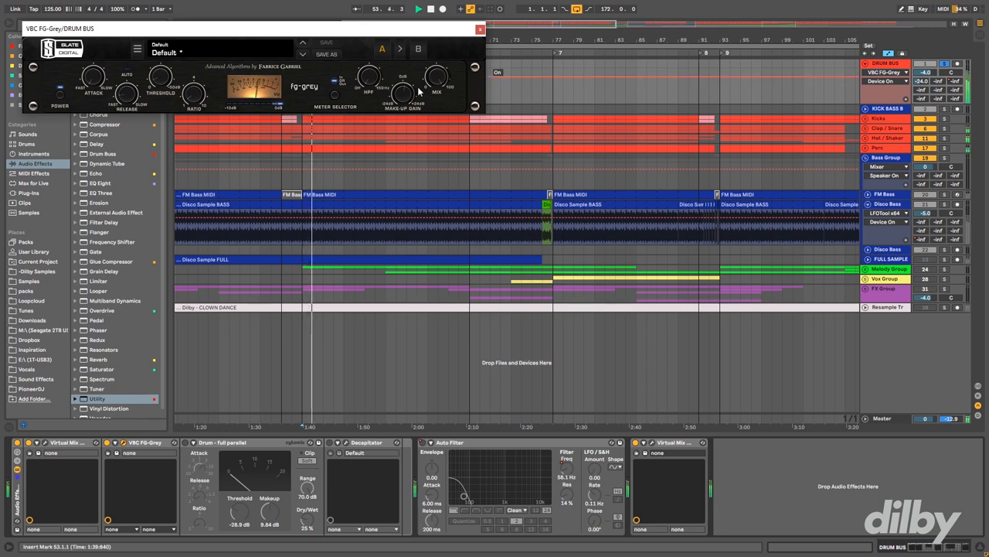